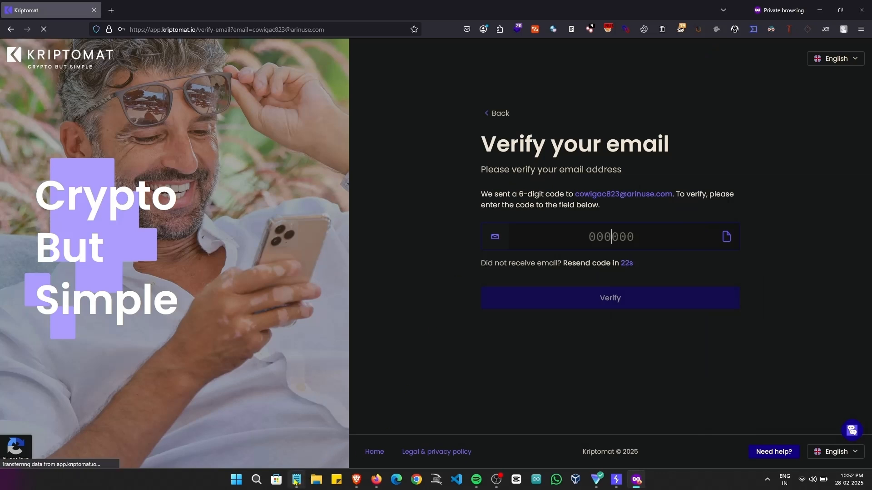
pyautogui.click(297, 479)
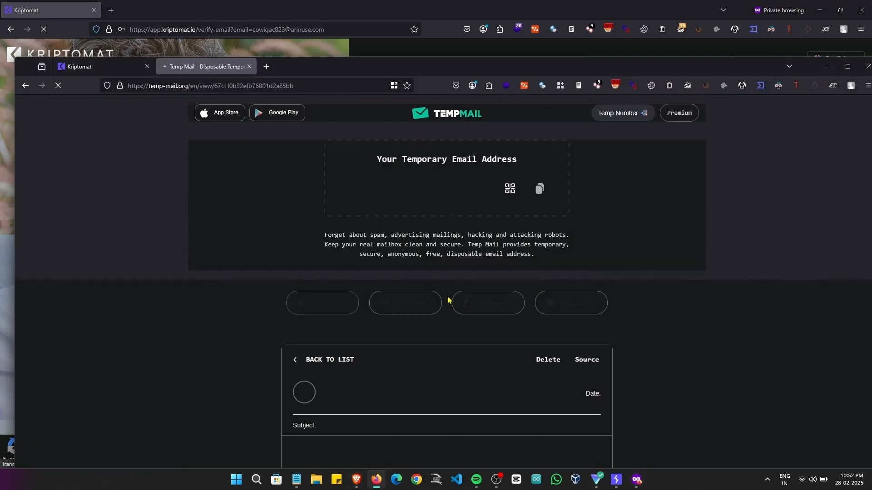
pyautogui.scroll(-3)
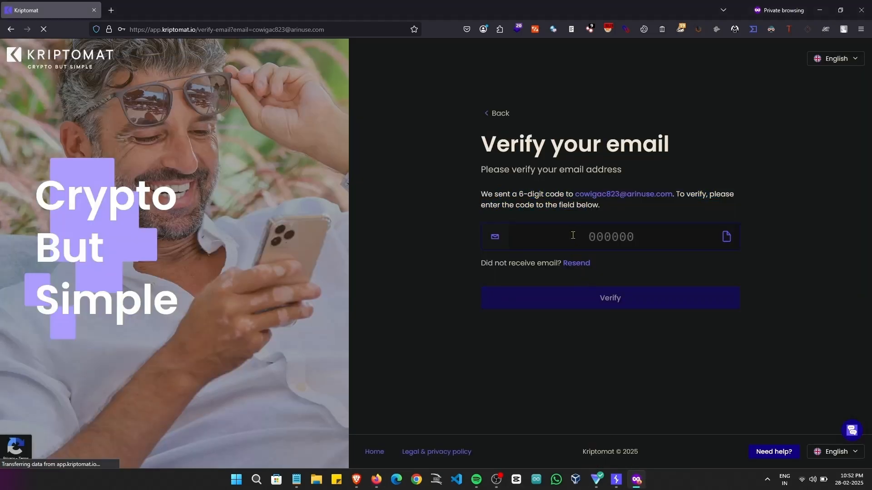
pyautogui.write('8578')
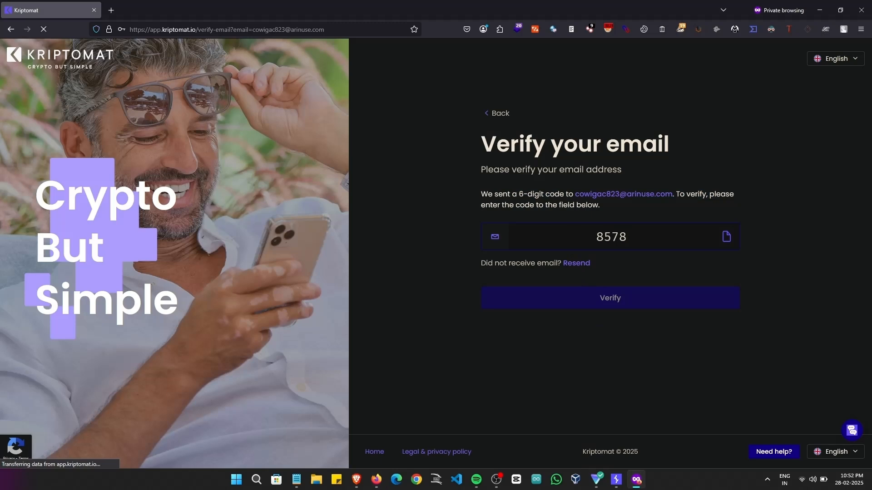
pyautogui.click(610, 297)
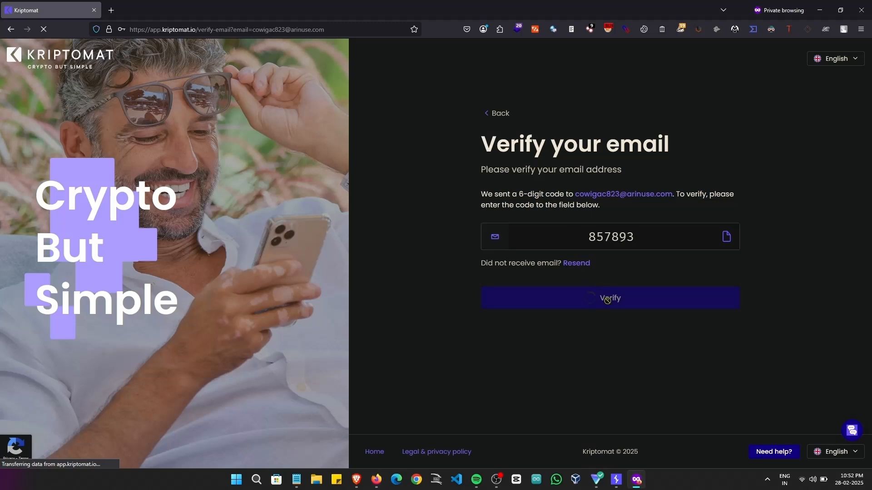
pyautogui.click(609, 297)
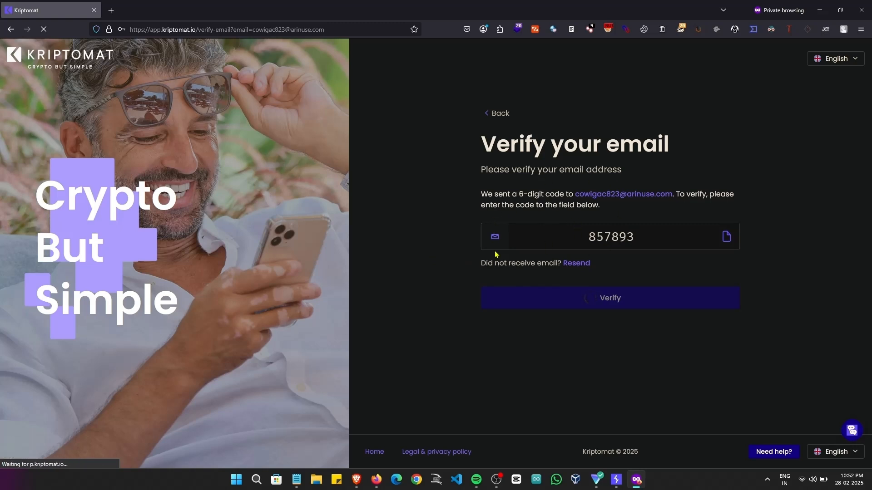
pyautogui.click(609, 297)
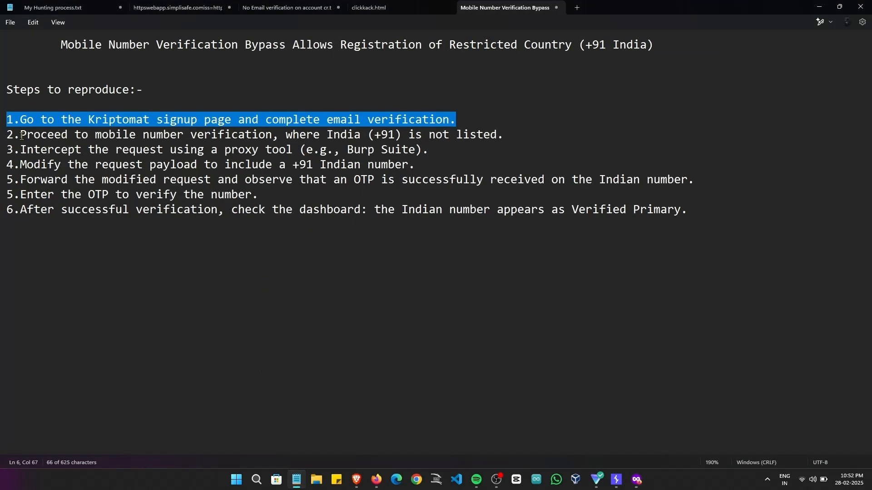
pyautogui.moveTo(19, 134); pyautogui.dragTo(225, 134)
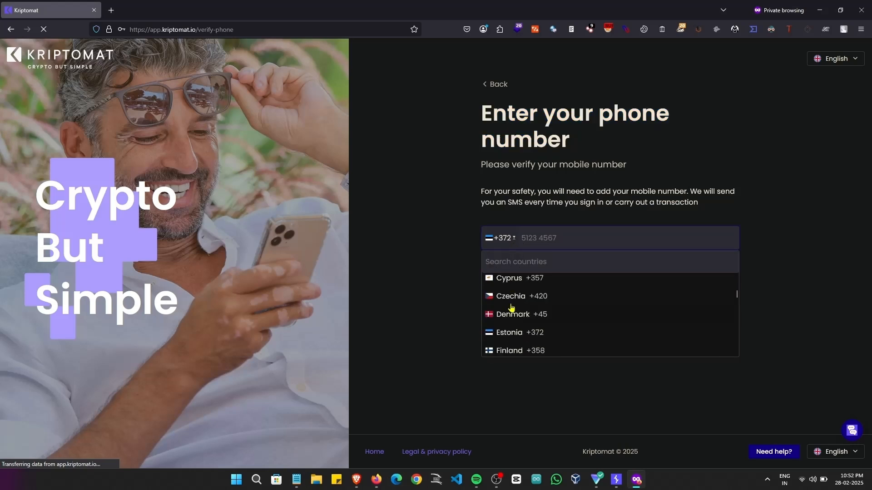
pyautogui.scroll(-3)
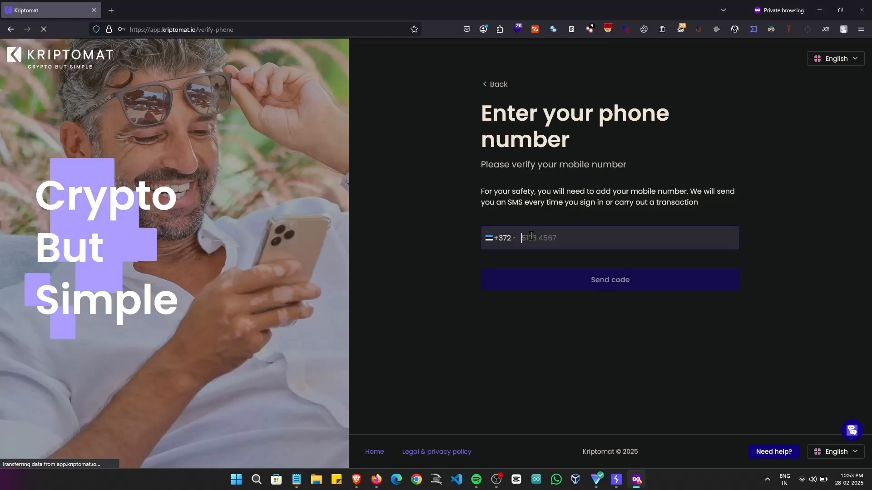
pyautogui.write('512')
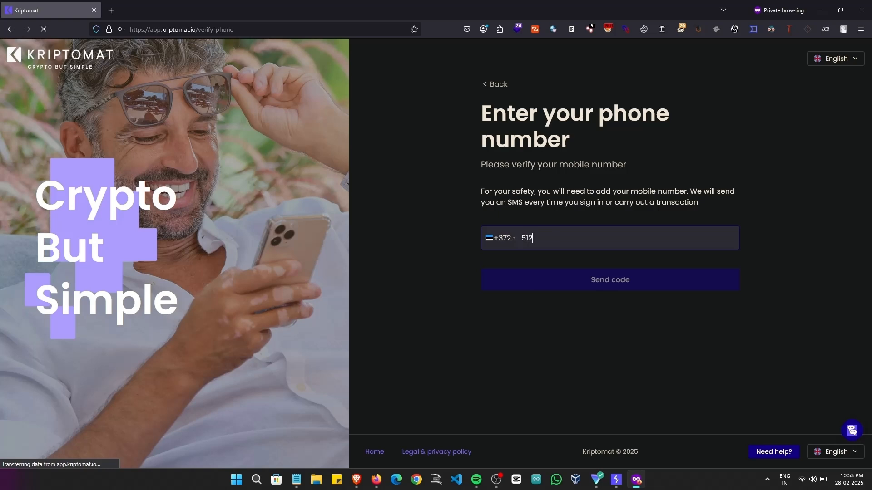
pyautogui.write('34567')
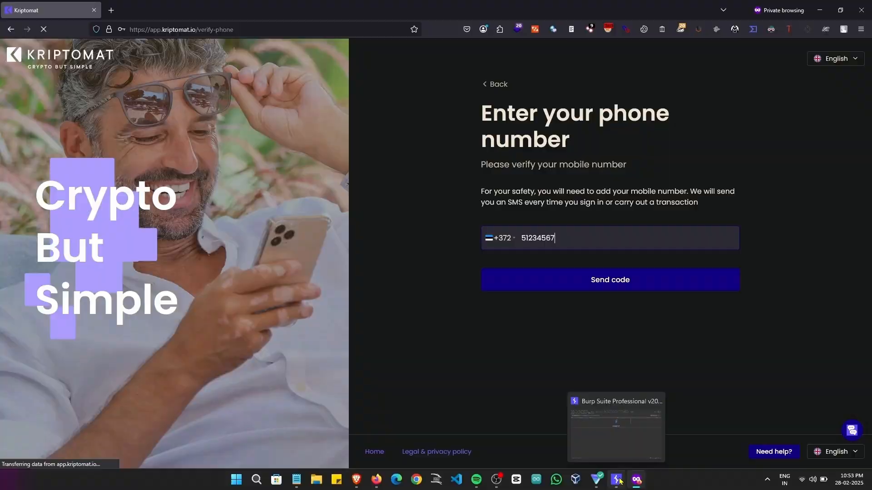
pyautogui.click(616, 479)
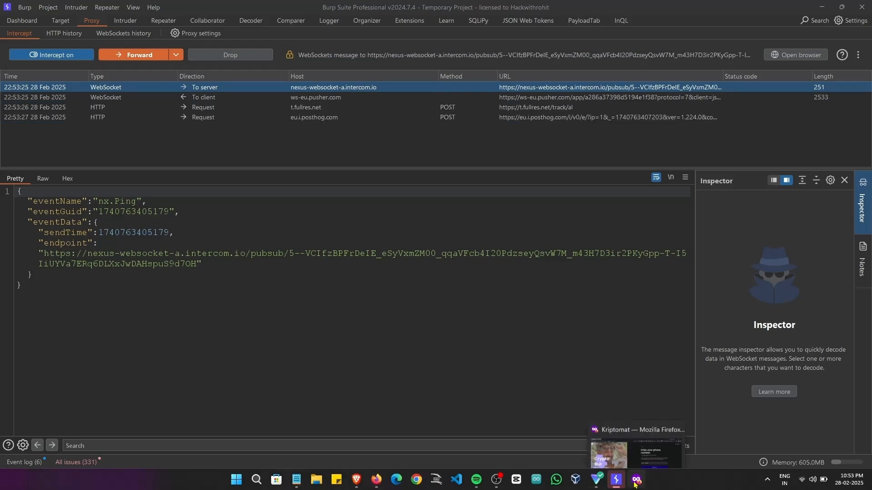
# Step: Forward the queued preflight, posthog and websocket messages until the verify-phone/send POST is held
pyautogui.click(635, 479)
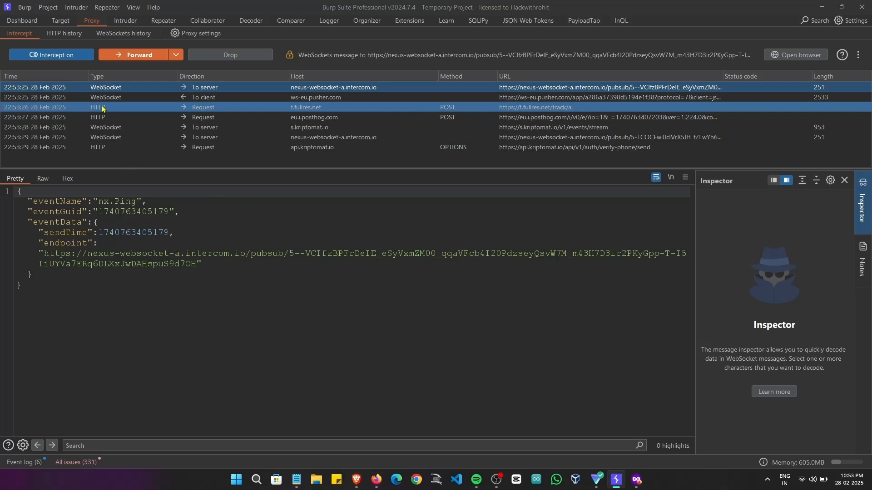
pyautogui.click(134, 55)
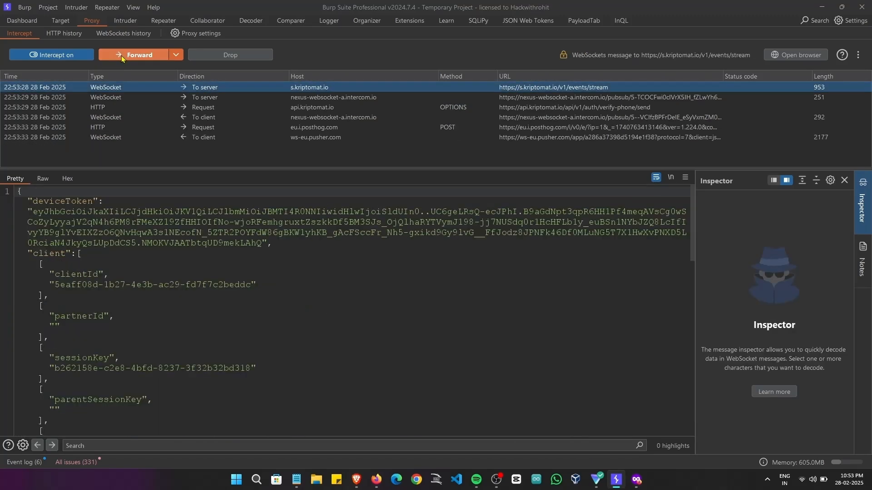
pyautogui.click(135, 55)
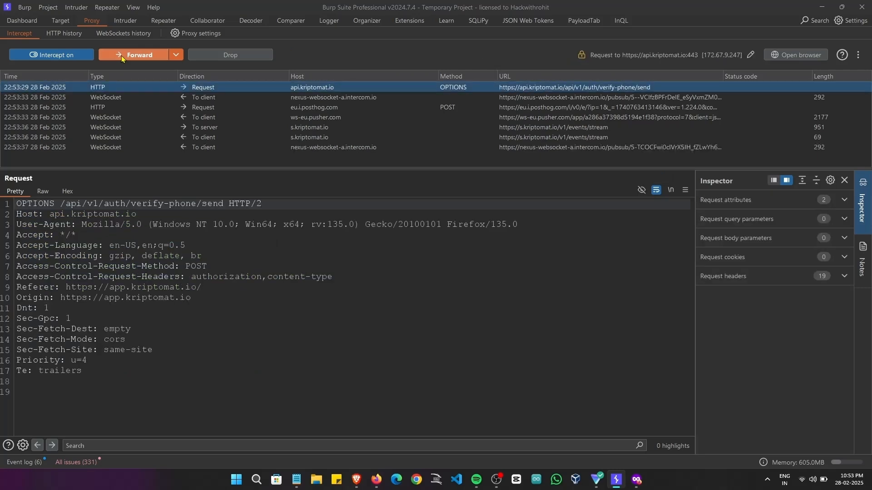
pyautogui.click(137, 55)
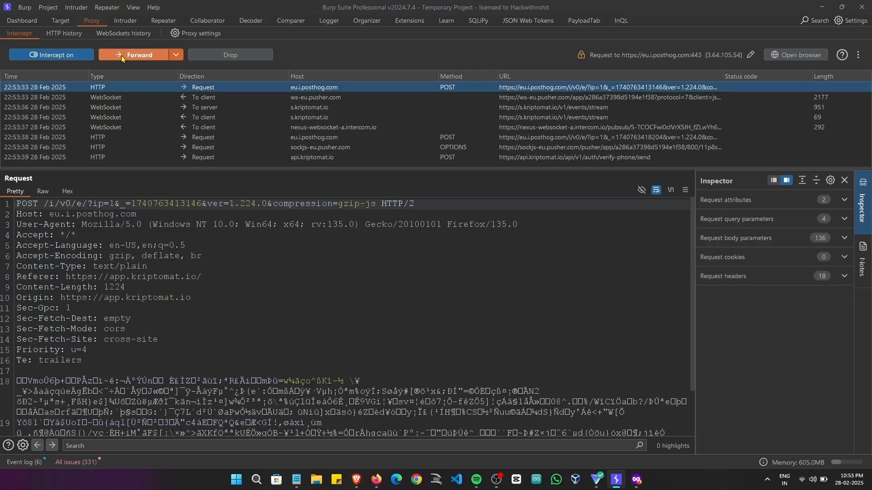
pyautogui.click(135, 54)
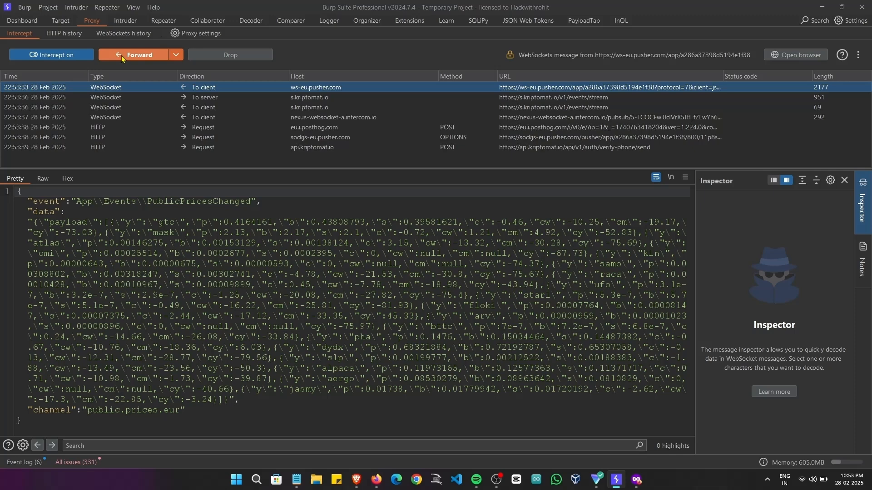
pyautogui.click(137, 55)
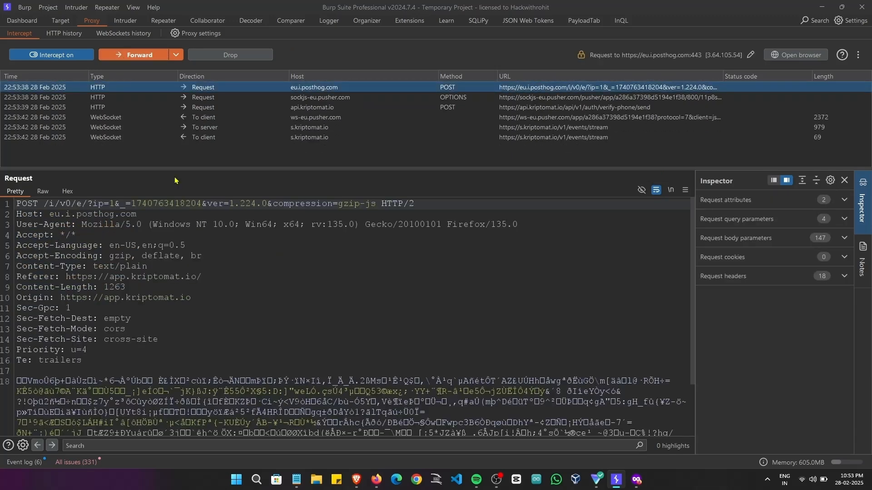
pyautogui.click(137, 54)
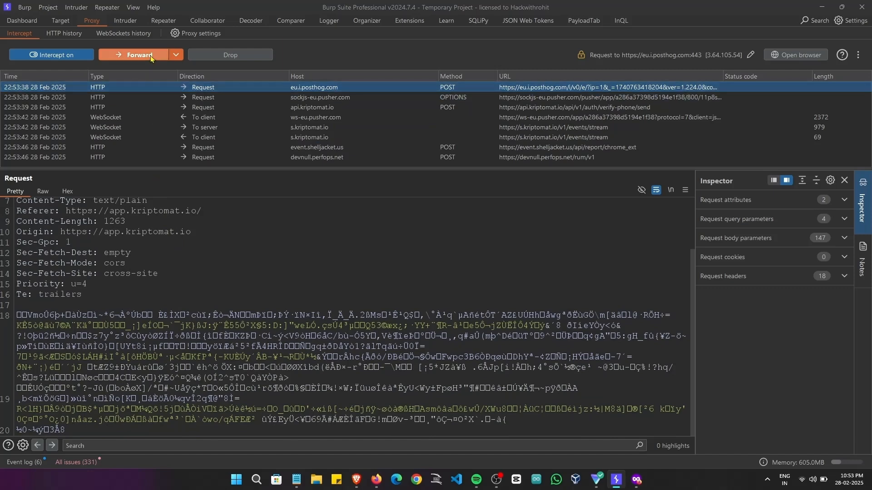
pyautogui.click(136, 55)
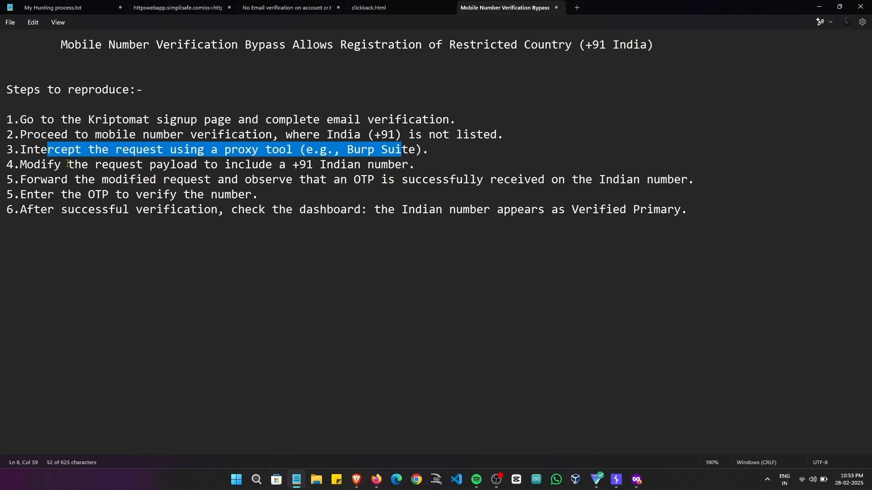
pyautogui.click(336, 164)
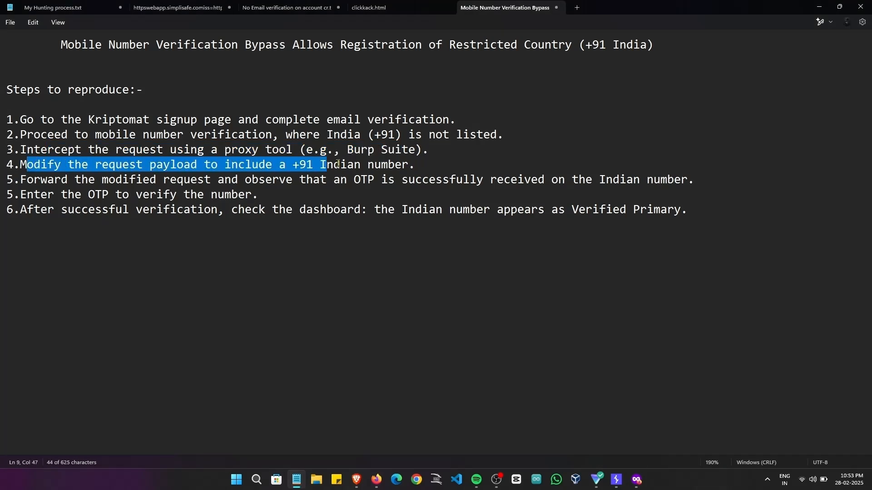
pyautogui.click(414, 164)
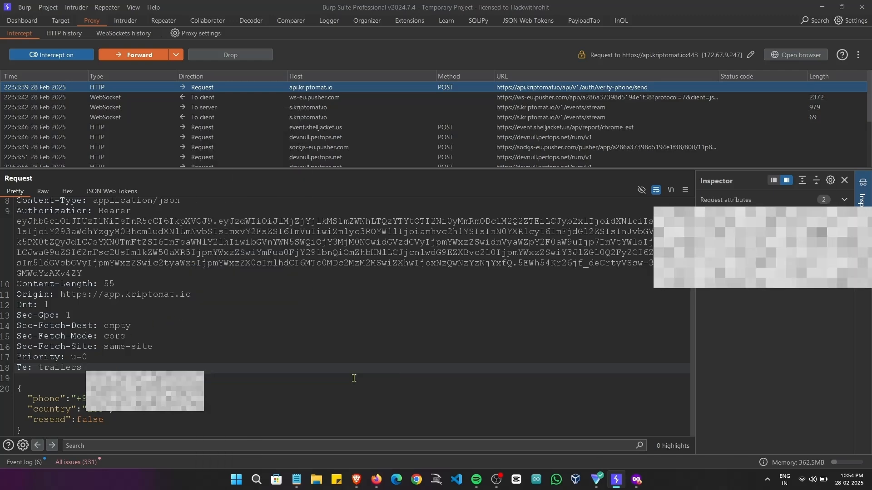
# Step: Forward the edited verify-phone request and queued messages, confirm 202 Accepted, and disable interception
pyautogui.click(135, 54)
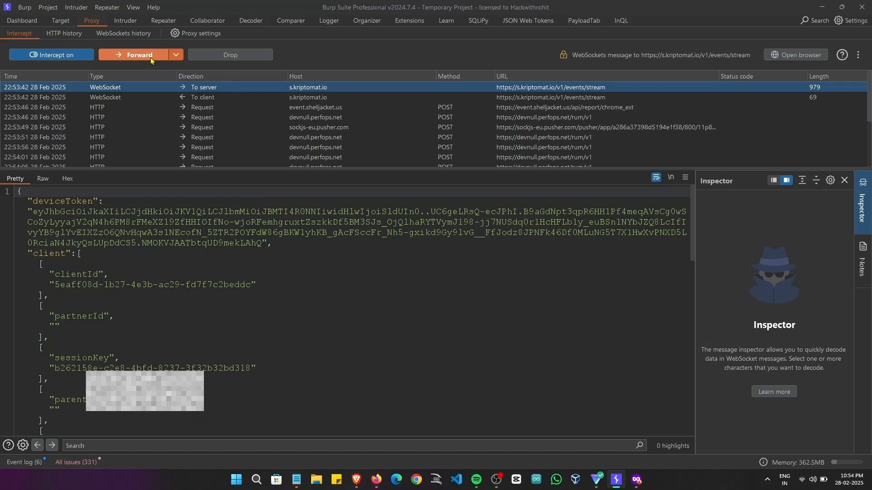
pyautogui.click(132, 55)
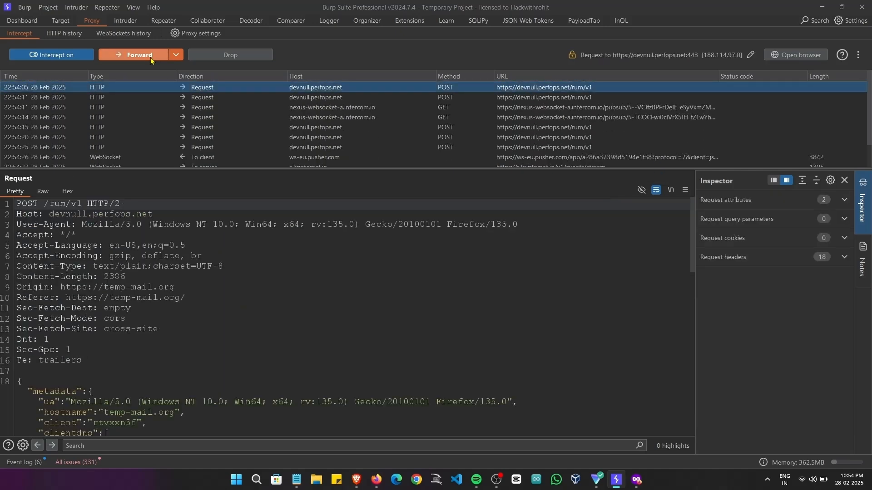
pyautogui.click(134, 55)
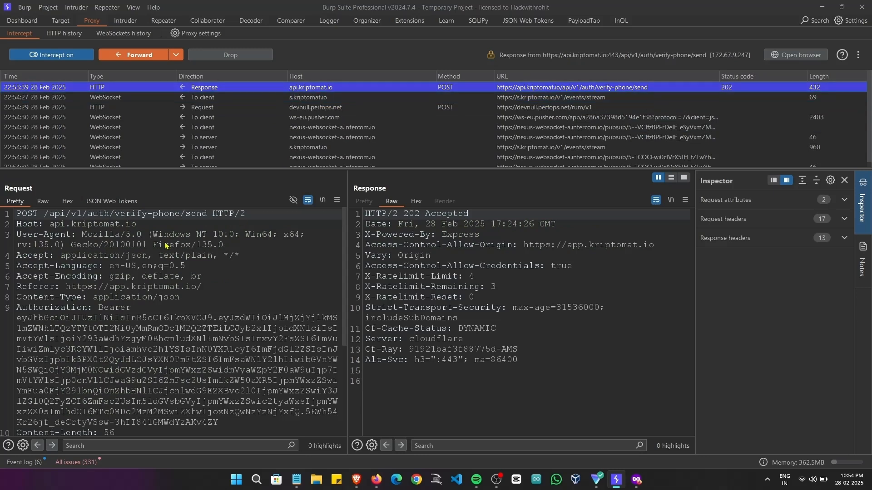
pyautogui.moveTo(382, 213); pyautogui.dragTo(466, 214)
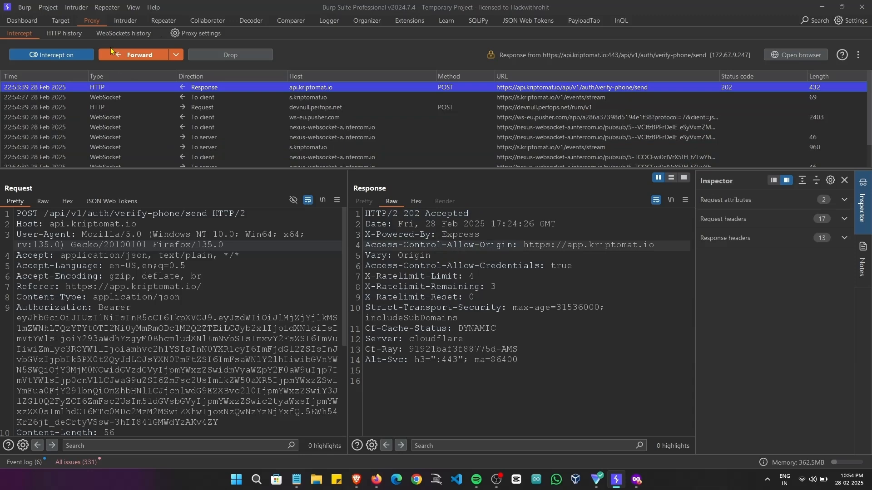
pyautogui.click(50, 54)
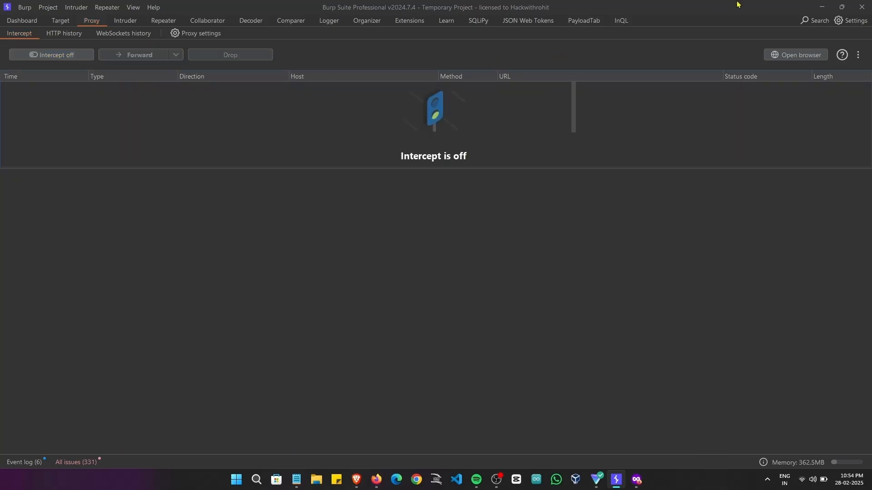
pyautogui.click(295, 479)
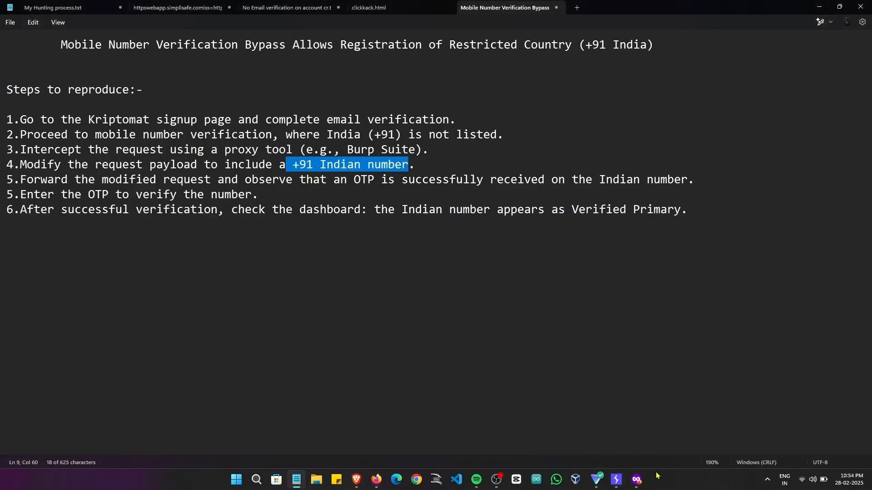
pyautogui.moveTo(65, 179); pyautogui.dragTo(374, 179)
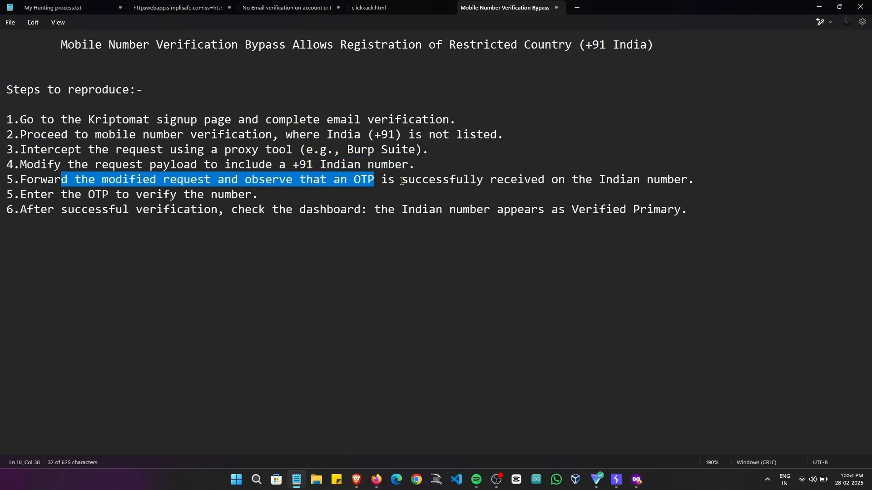